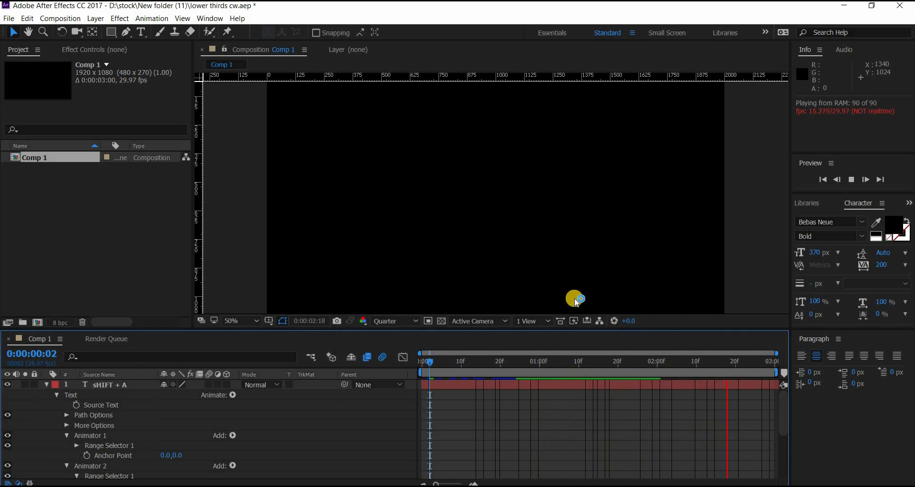
Step: Scrub through the SHIFT + A lower third animation and collapse the text layer's properties
drag(429, 355, 551, 355)
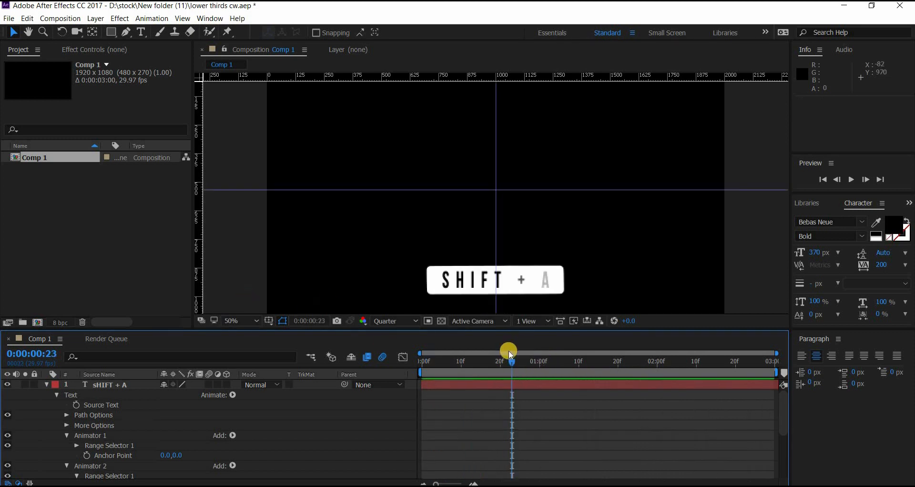
drag(507, 357, 540, 357)
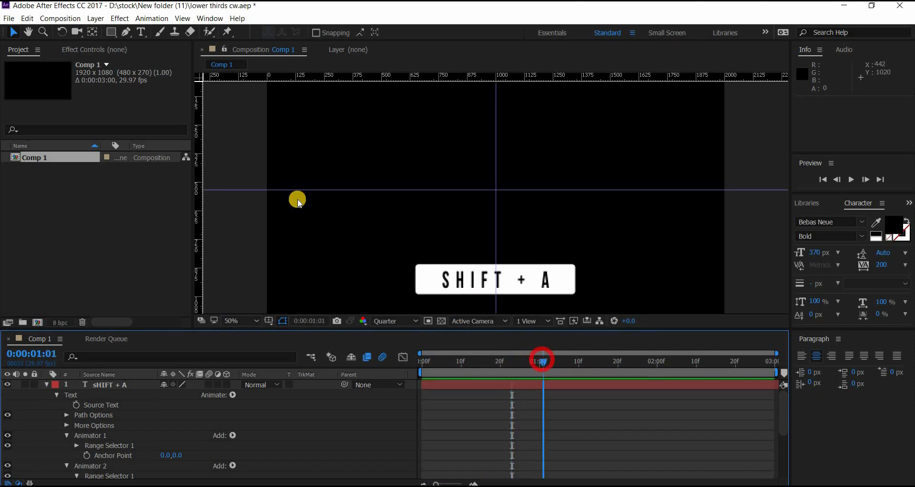
click(9, 18)
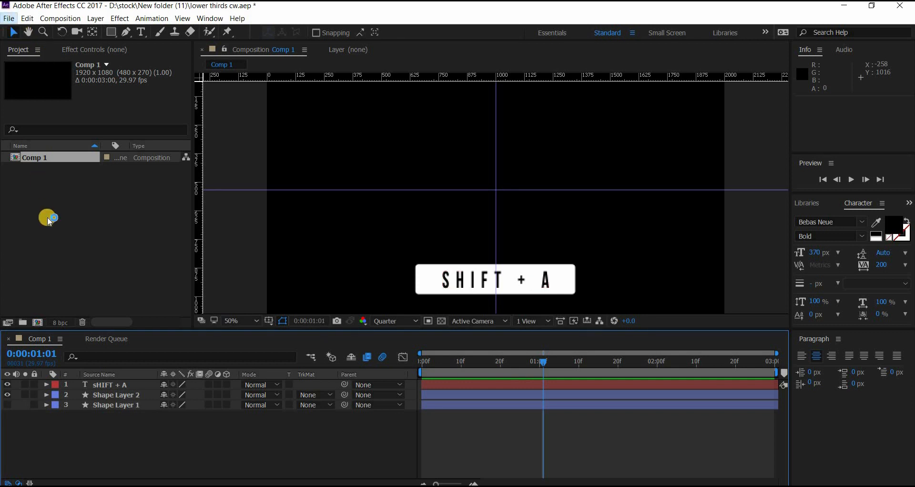
Step: Add Comp 1 to the render queue via File > Export > Add to Render Queue
click(8, 18)
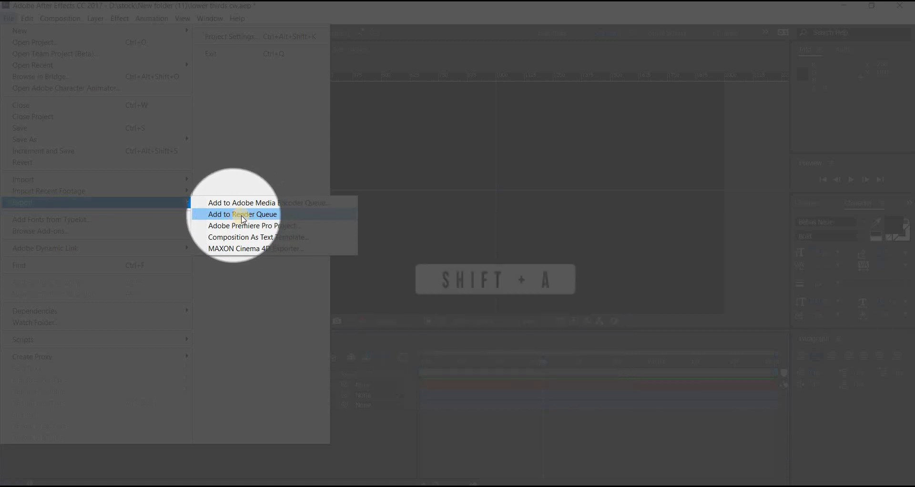
click(243, 213)
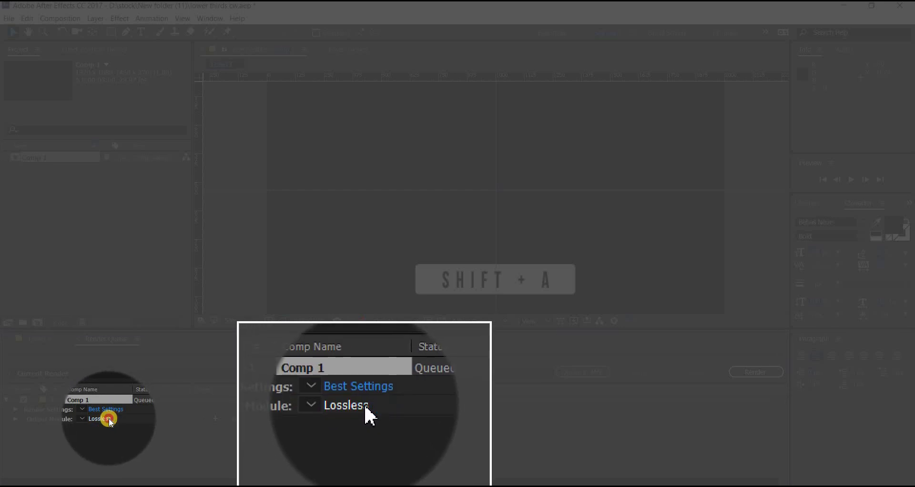
Step: Set Comp 1's Lossless output module channels to RGB + Alpha
click(346, 405)
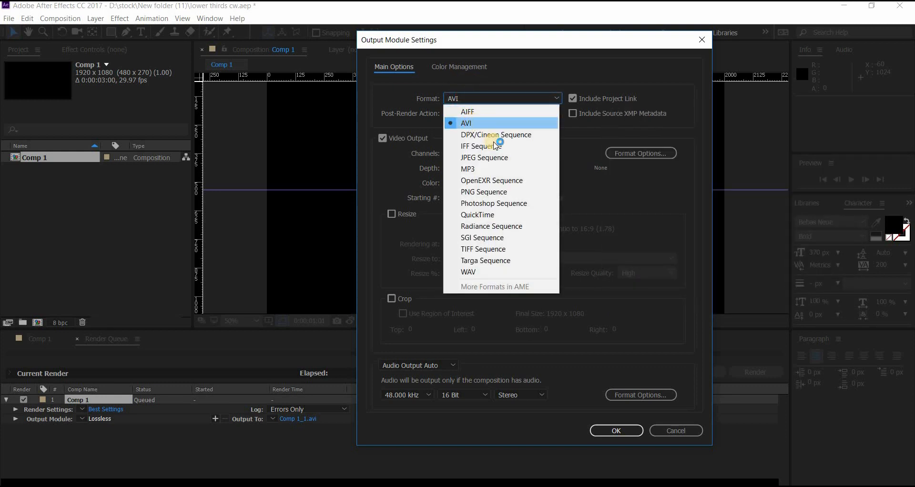
click(496, 153)
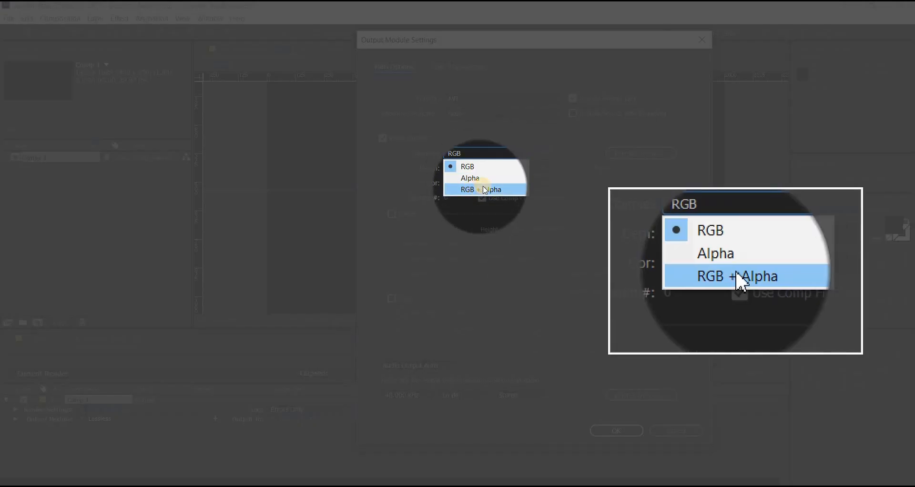
click(484, 190)
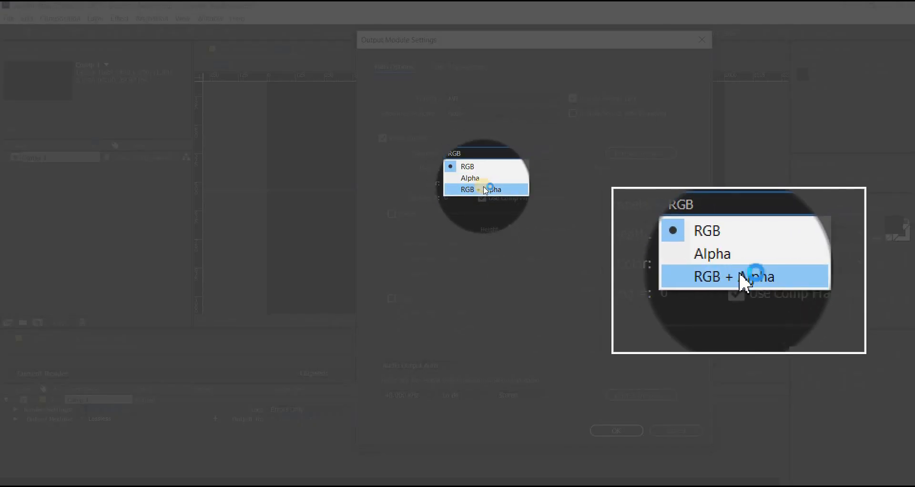
click(486, 190)
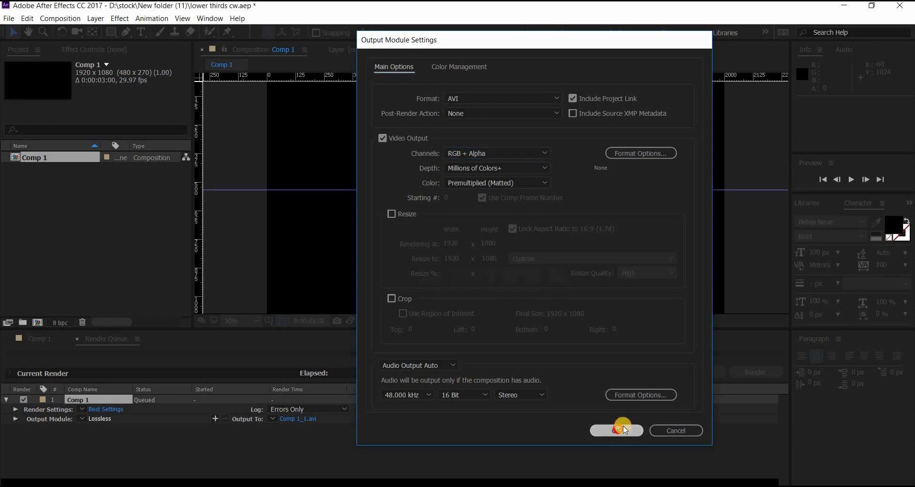
click(616, 430)
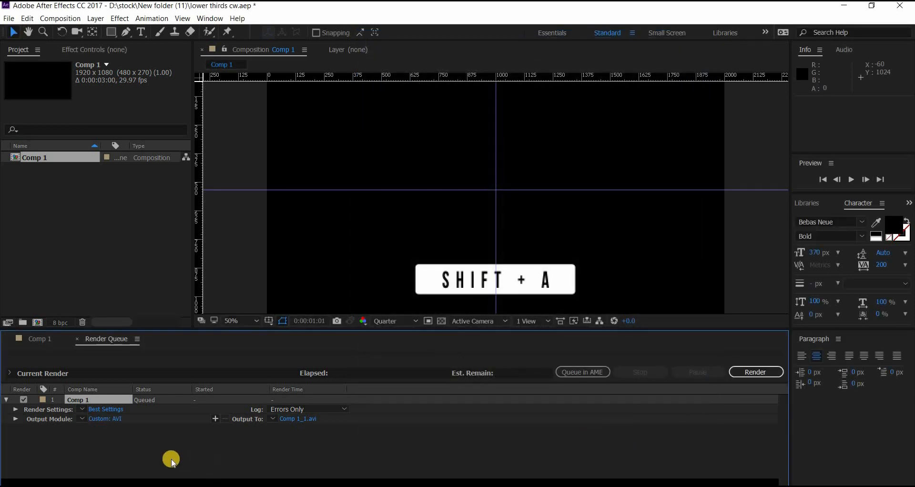
Step: Switch the Custom: AVI output module format to QuickTime
click(117, 419)
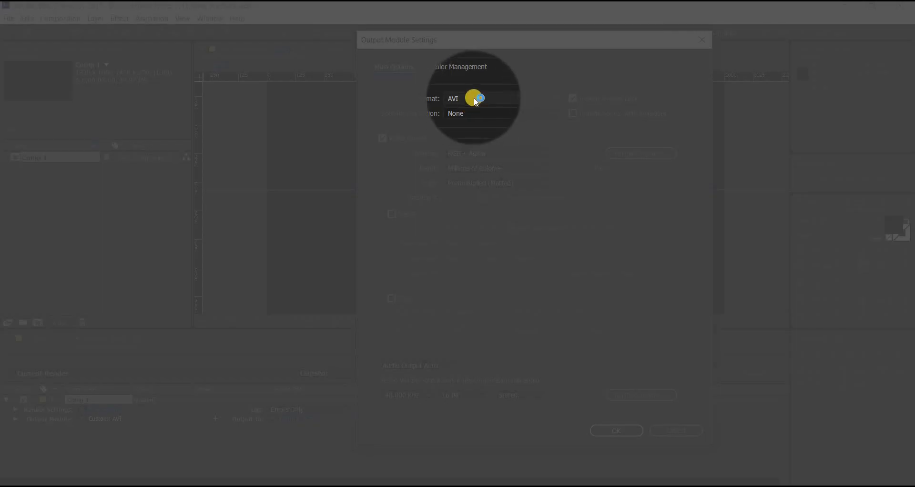
click(478, 97)
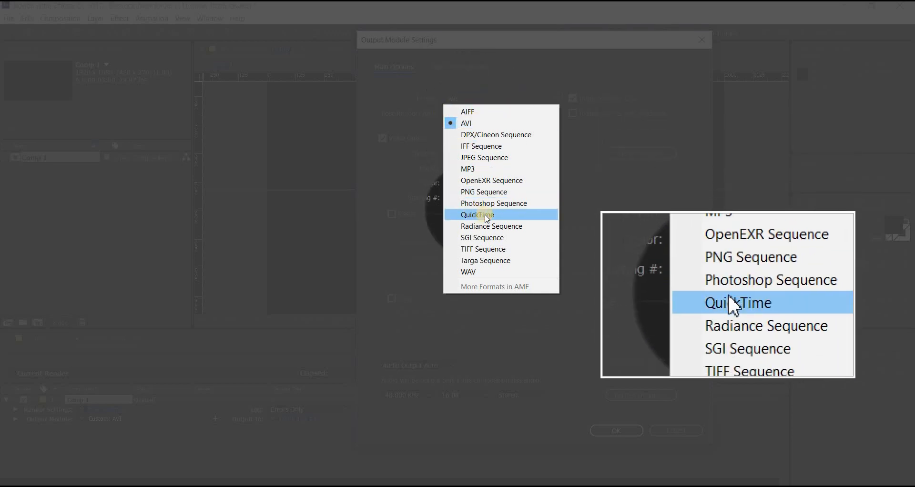
click(476, 214)
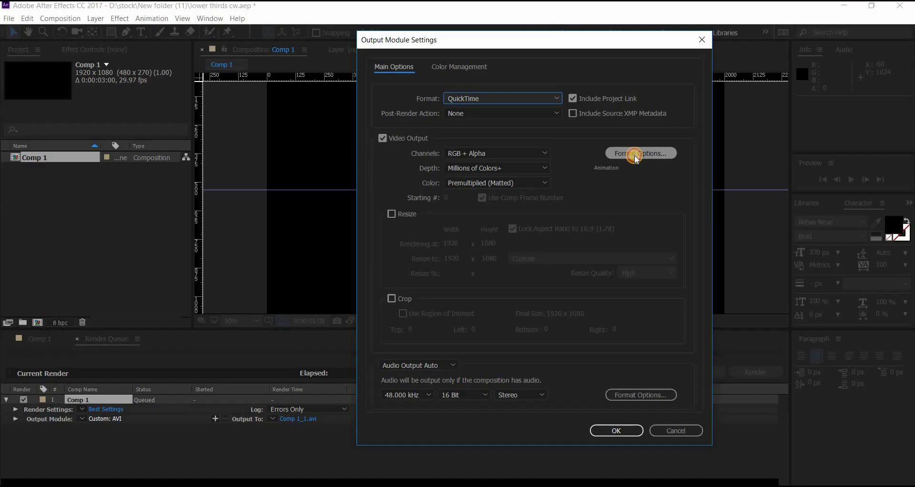
Step: Keep the Animation codec in QuickTime options and apply the output settings for Comp 1_1.mov
click(639, 153)
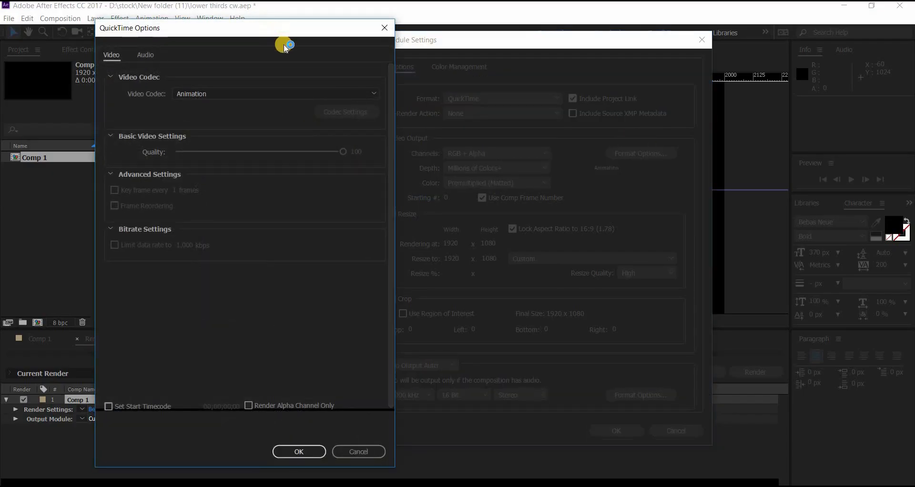
mouse_move(218, 89)
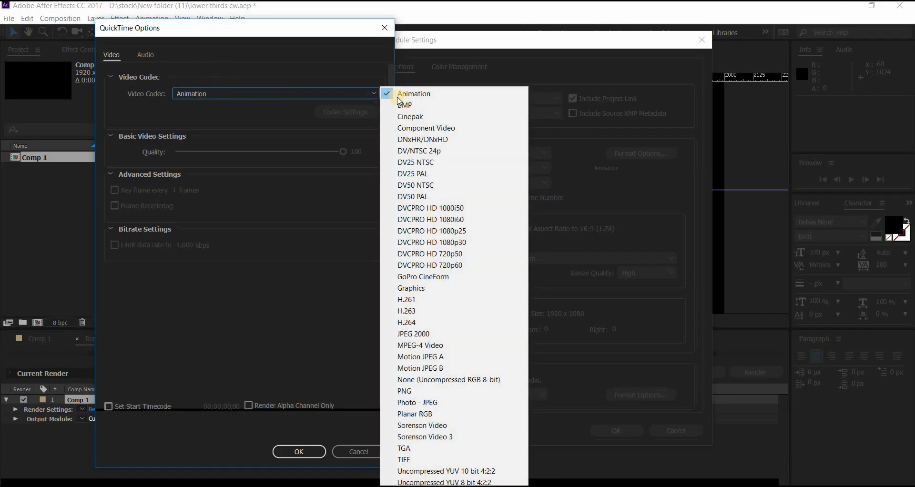
mouse_move(413, 93)
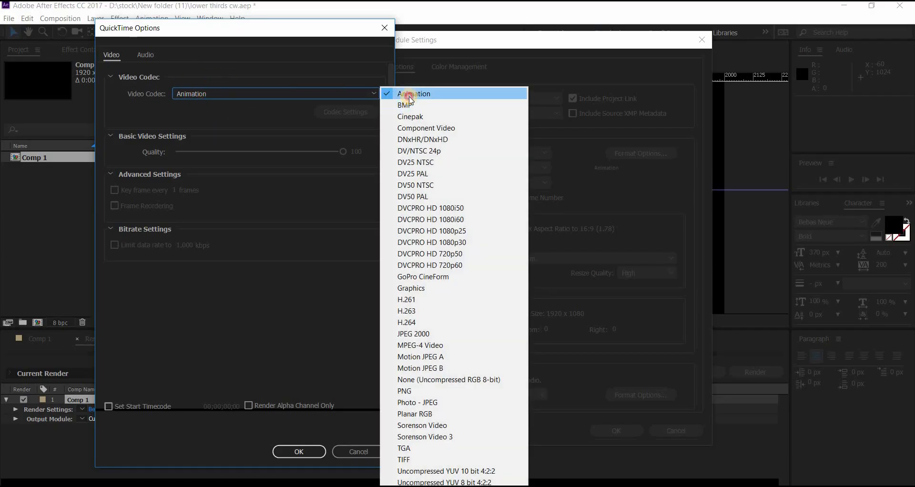
click(414, 93)
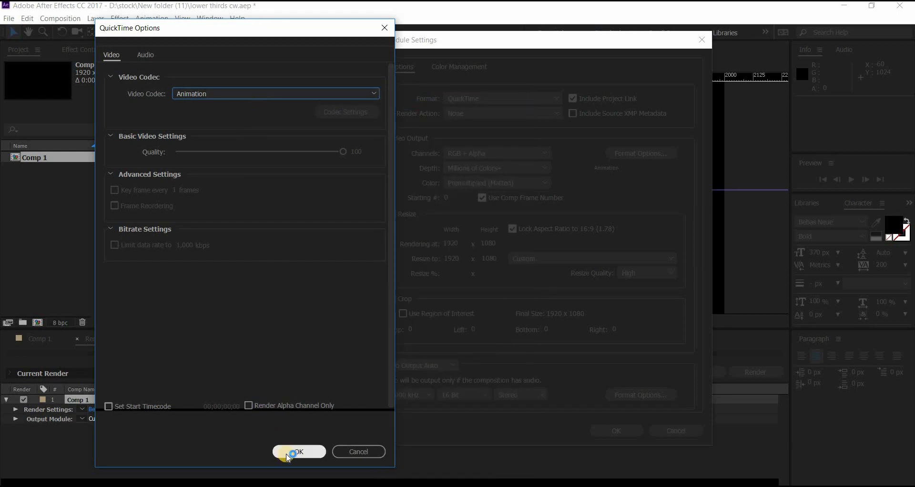
click(299, 451)
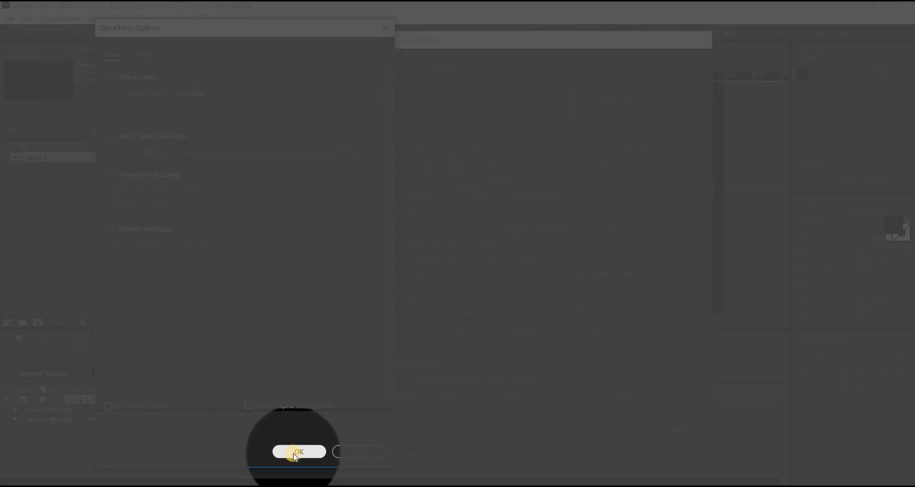
click(298, 451)
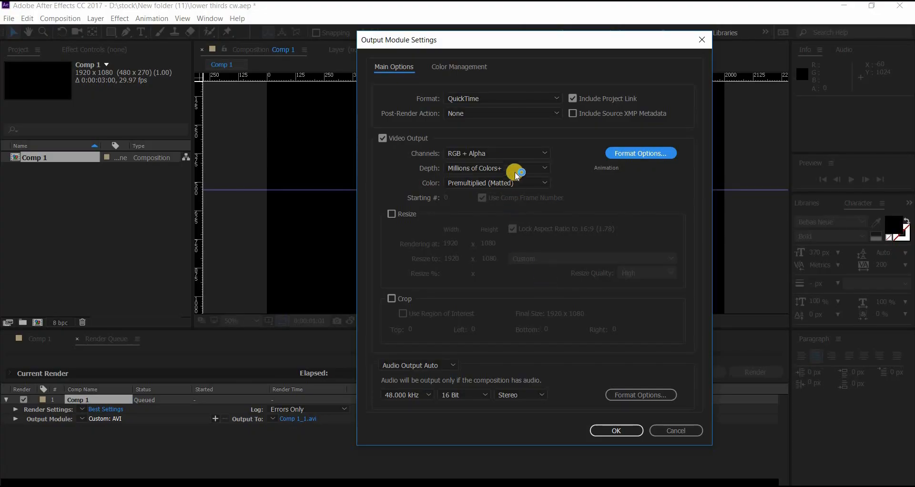
click(496, 153)
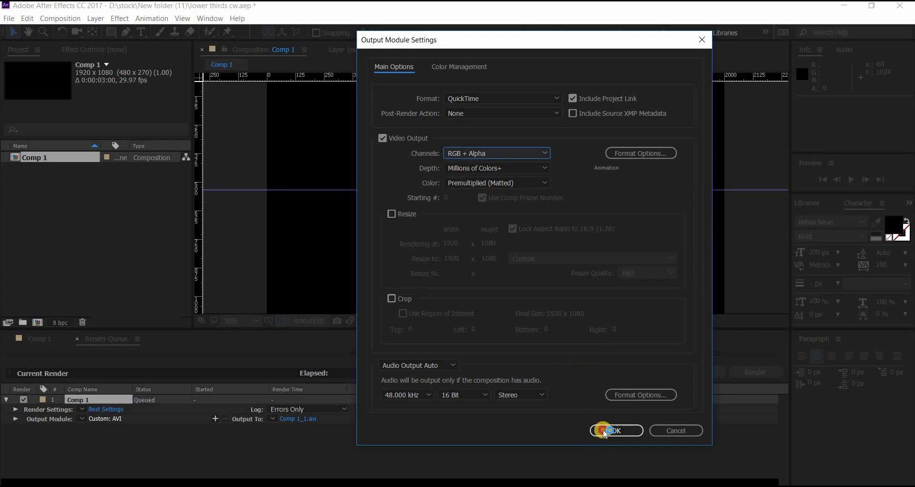
click(615, 430)
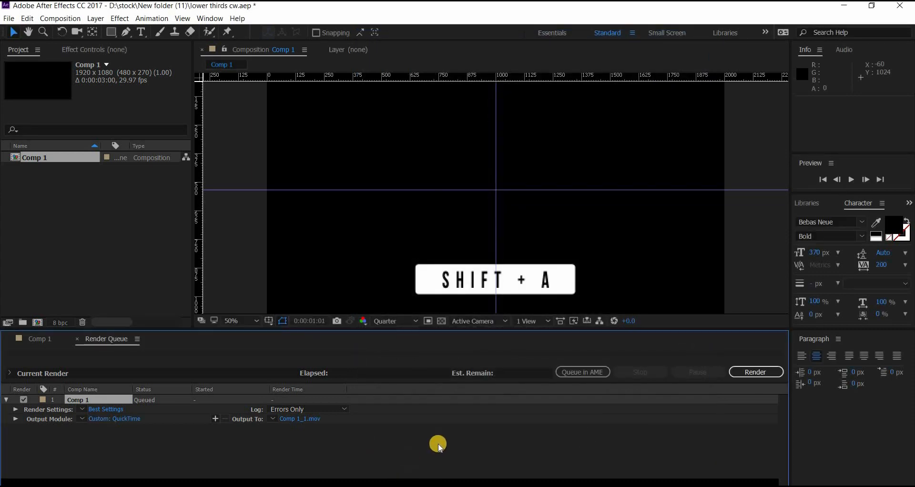
Step: Start rendering Comp 1 from the Render Queue panel
click(755, 372)
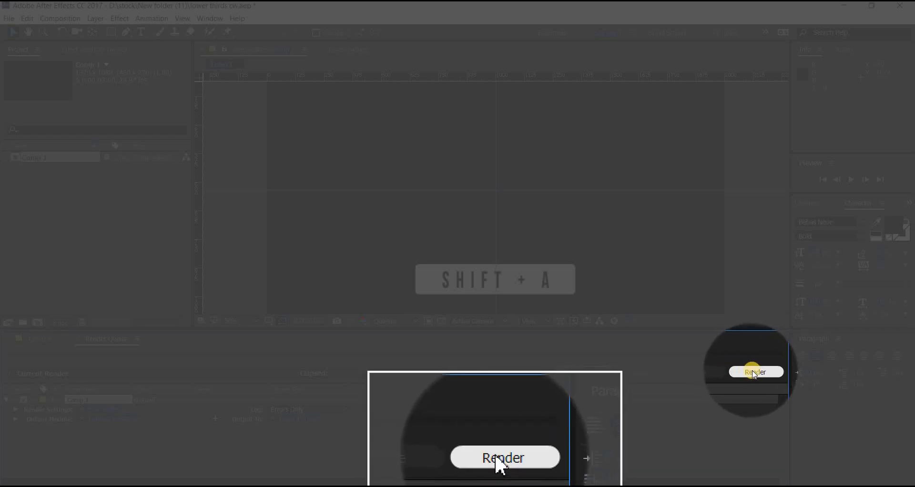
click(755, 372)
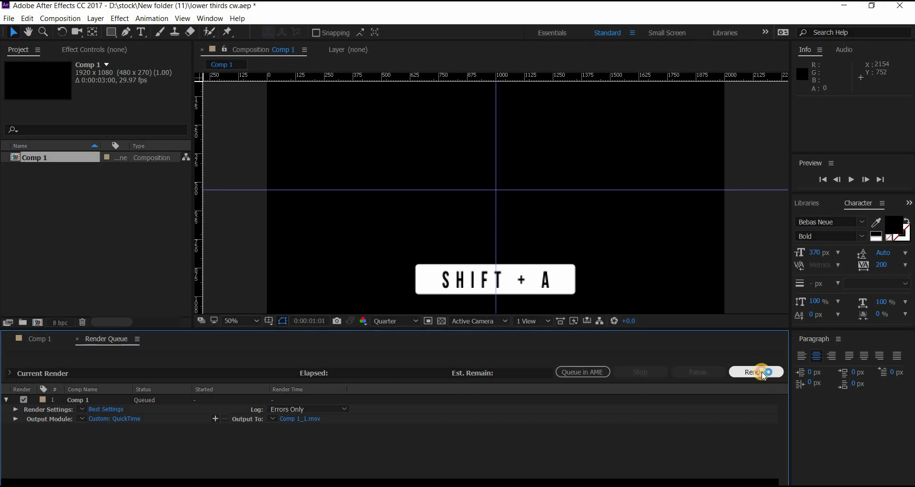
click(754, 371)
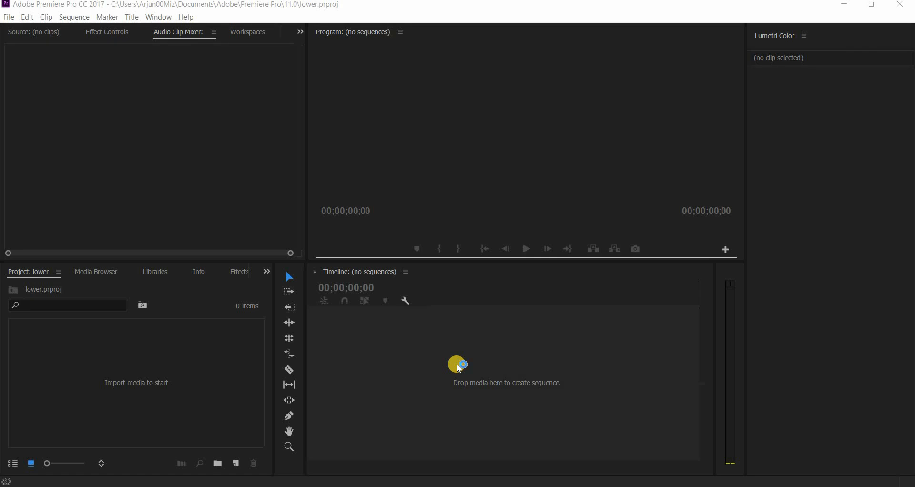
mouse_move(429, 248)
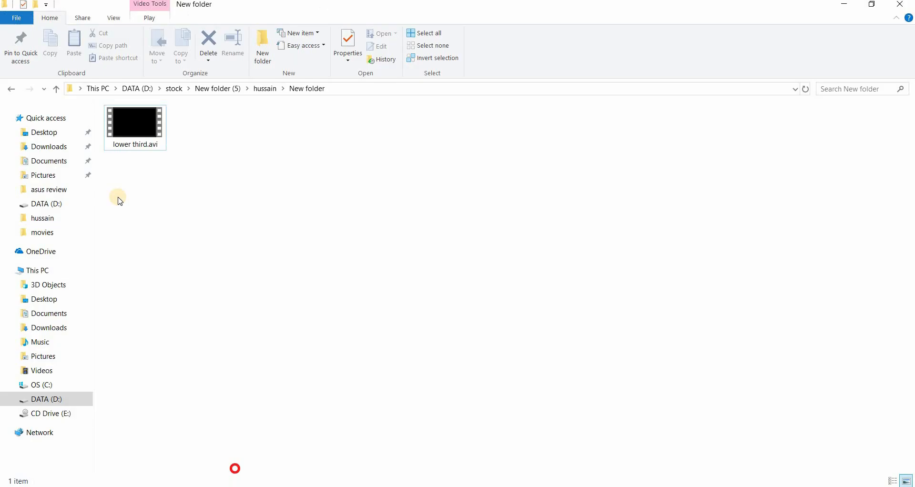
Step: Locate lower third.avi in the New folder under DATA (D:) > stock
click(135, 123)
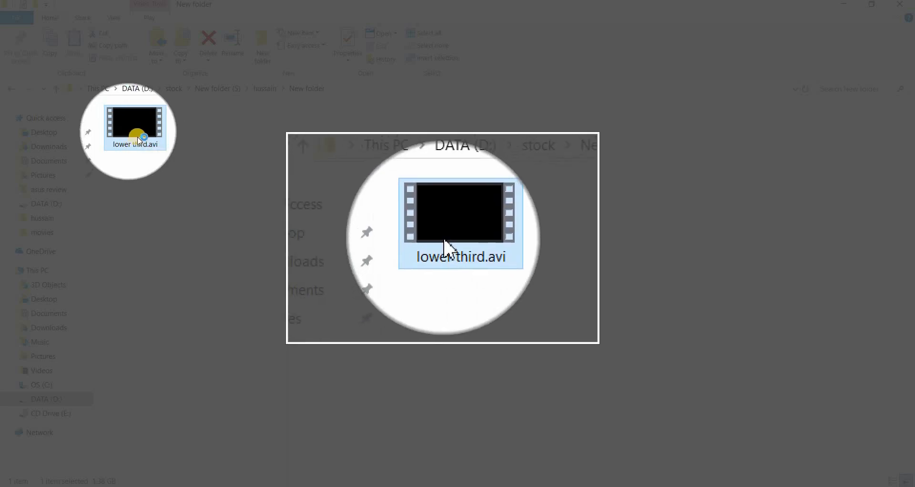
mouse_move(135, 124)
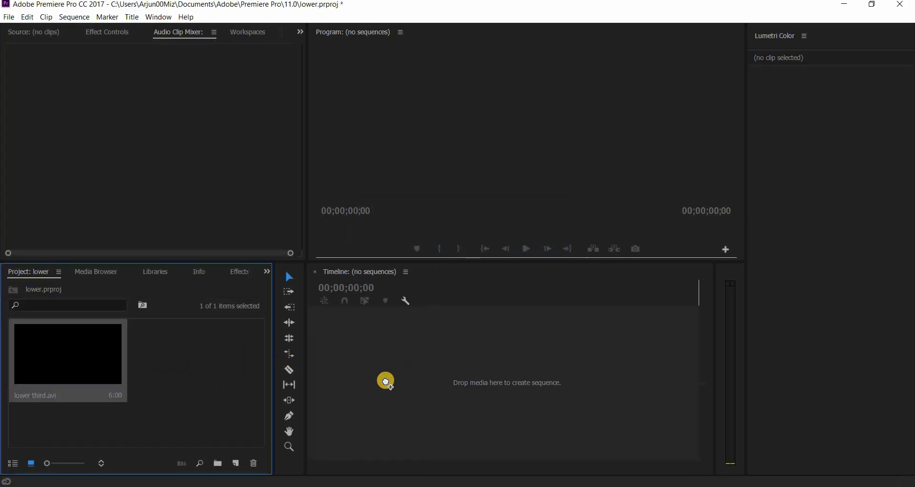
Step: Import blender crystal.mp4 and place it on V1 beneath lower third.avi
double_click(67, 352)
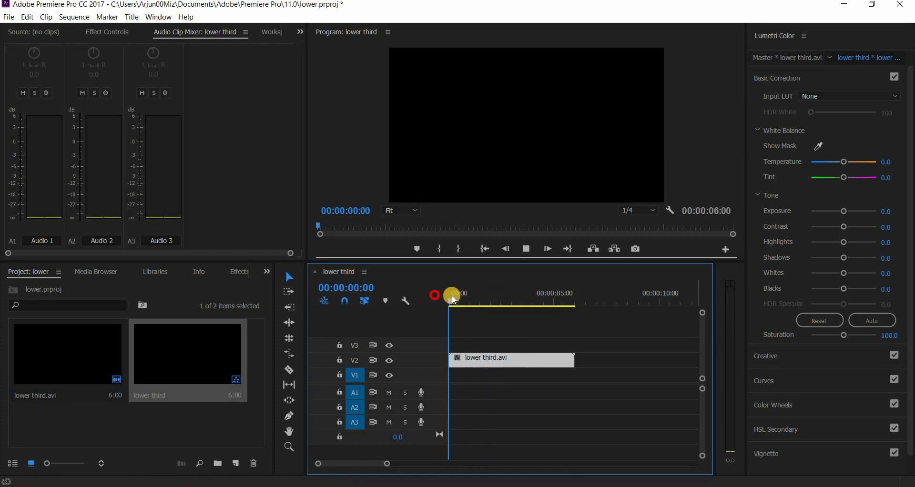
drag(452, 306, 510, 306)
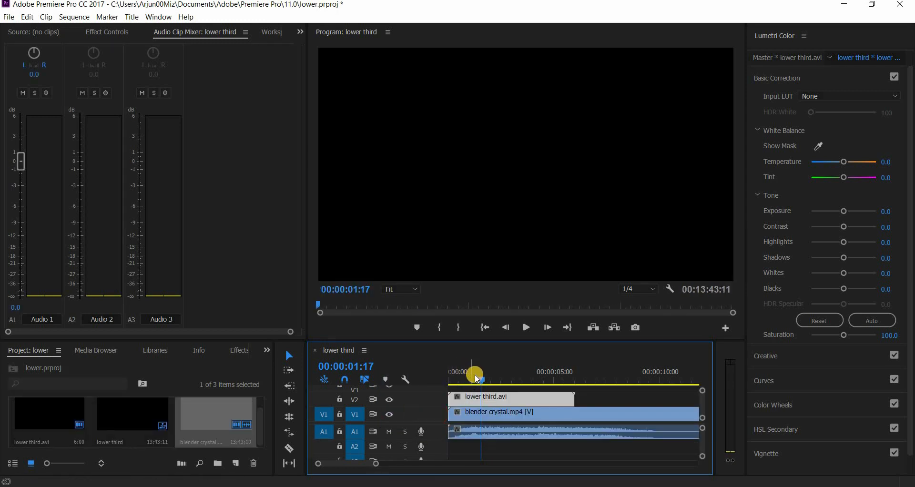
Step: Preview the overlay, then delete blender crystal.mp4, leaving lower third.avi selected
drag(476, 374, 472, 380)
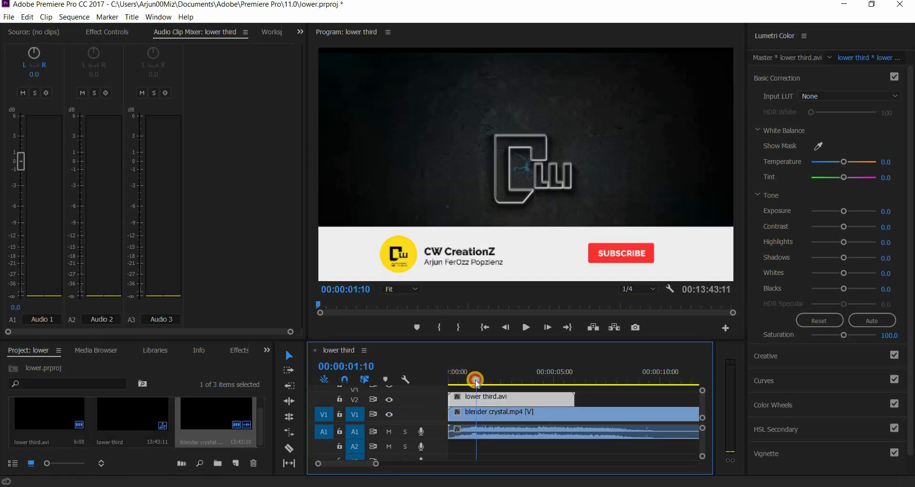
drag(475, 380, 457, 380)
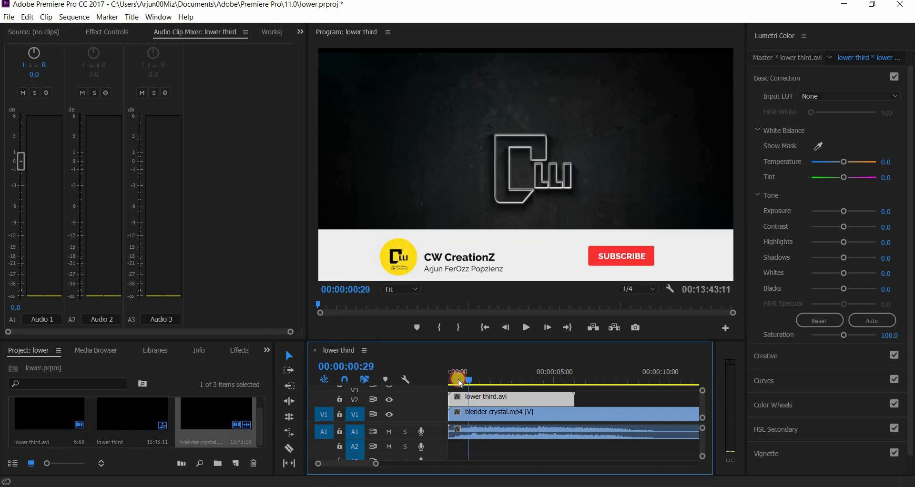
click(524, 328)
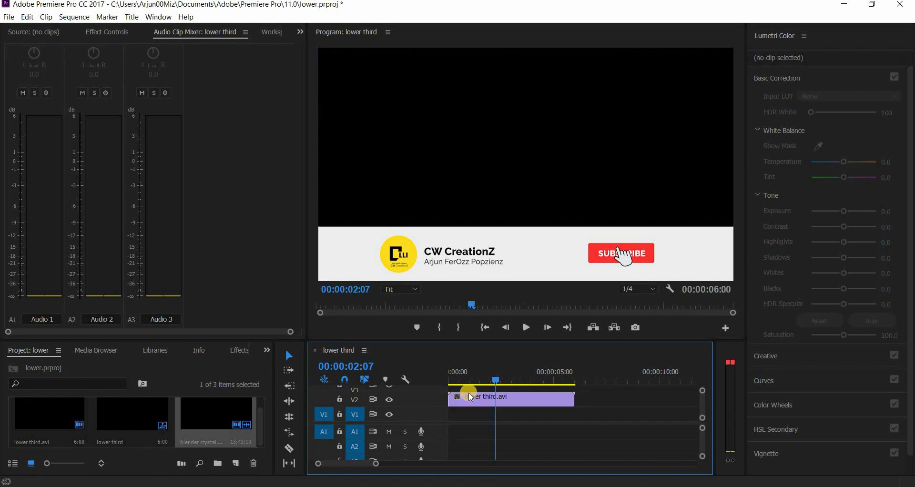
click(511, 399)
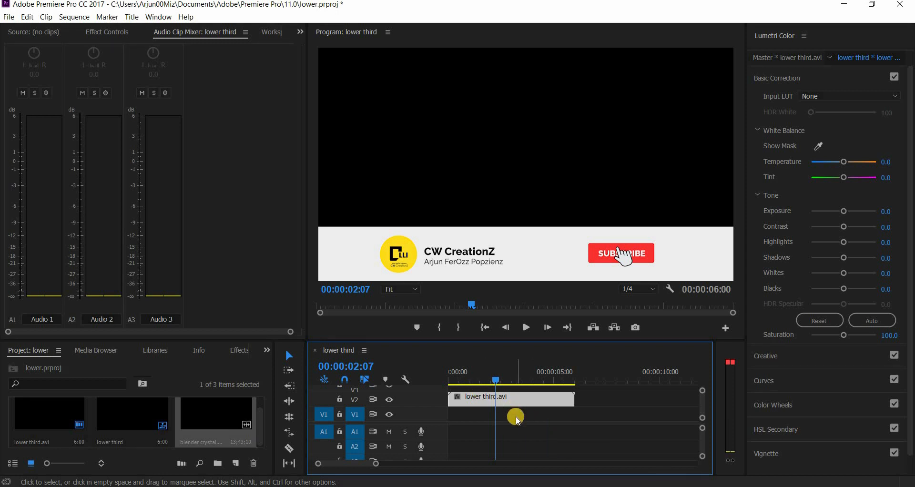
Step: Open Export Settings with Ctrl+M and browse formats, keeping H.264
key(Ctrl+M)
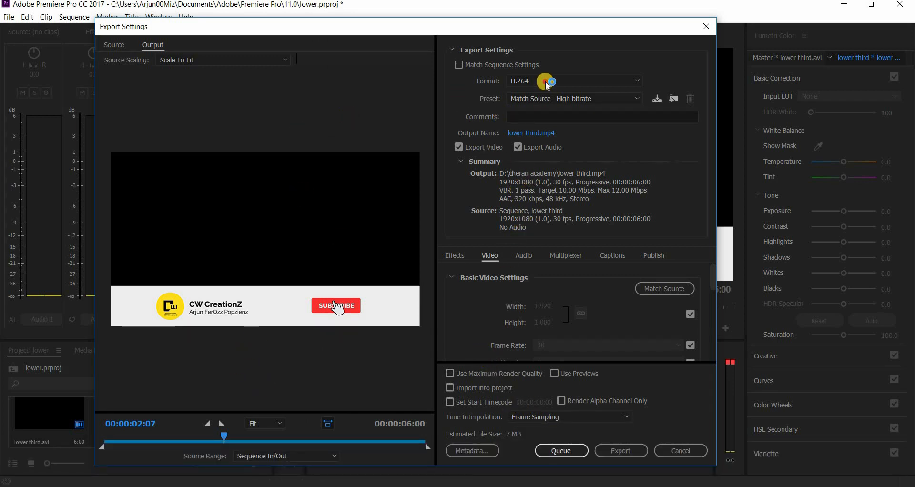
click(574, 81)
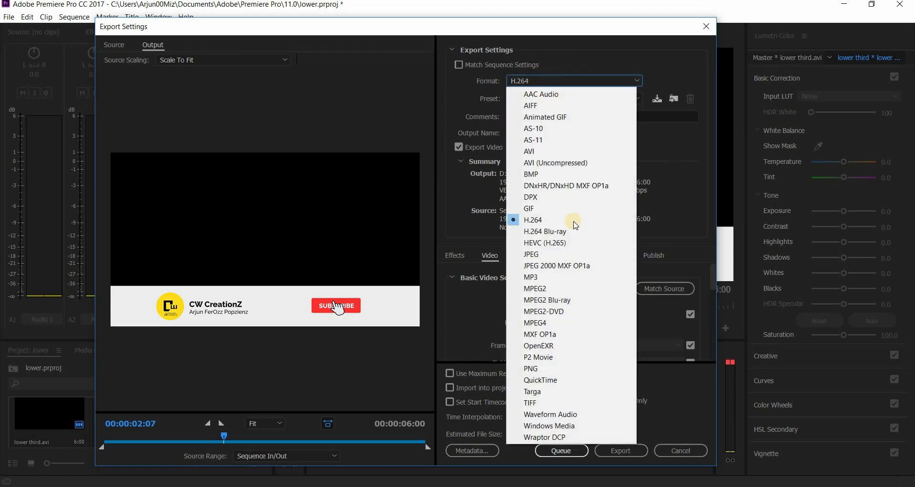
mouse_move(532, 220)
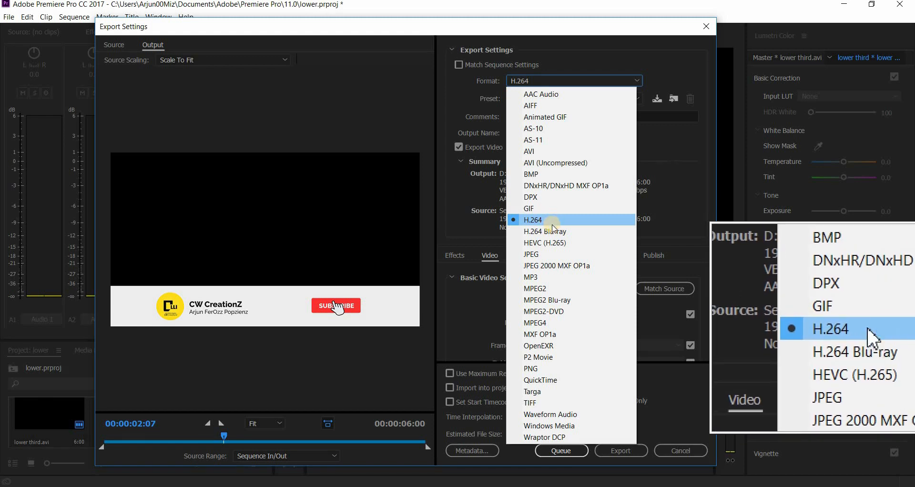
mouse_move(546, 300)
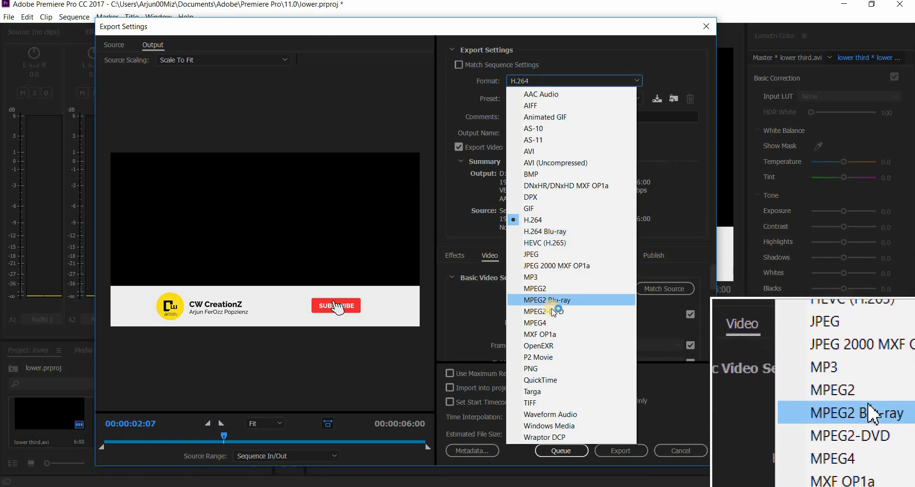
mouse_move(548, 380)
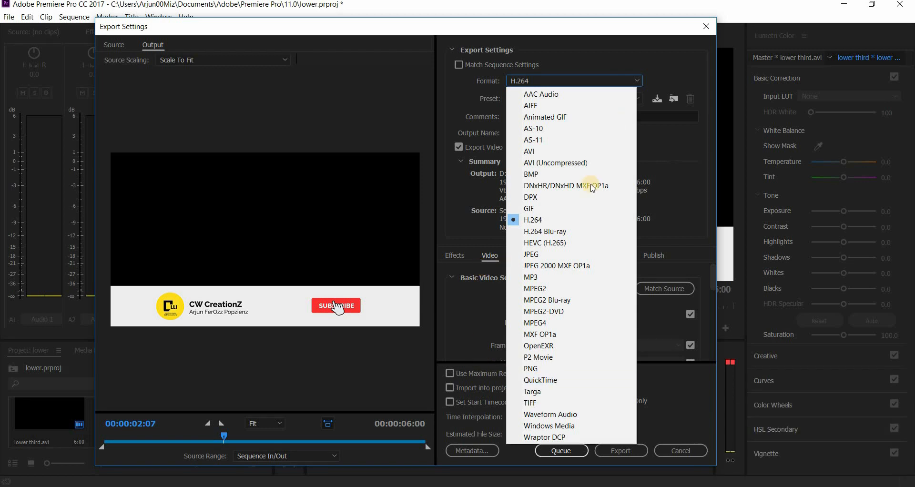
click(532, 220)
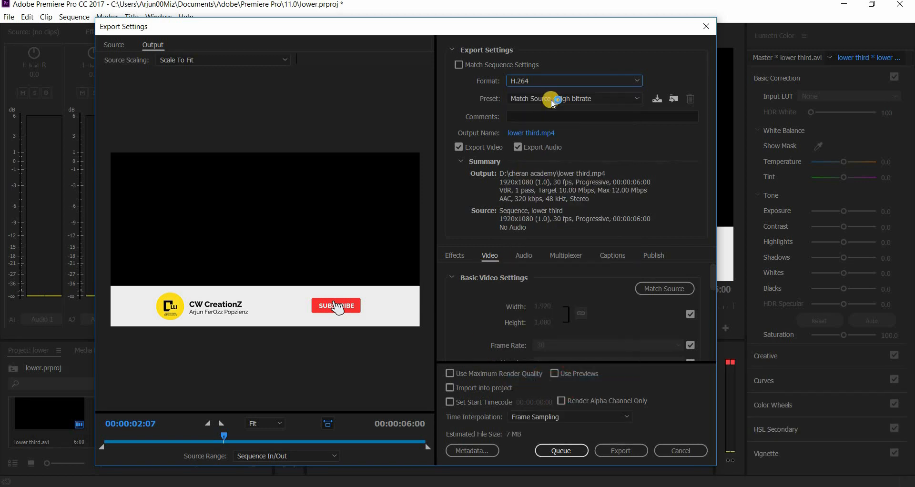
Step: Export lower third.mov as QuickTime with the Animation codec, matching source video settings
click(573, 80)
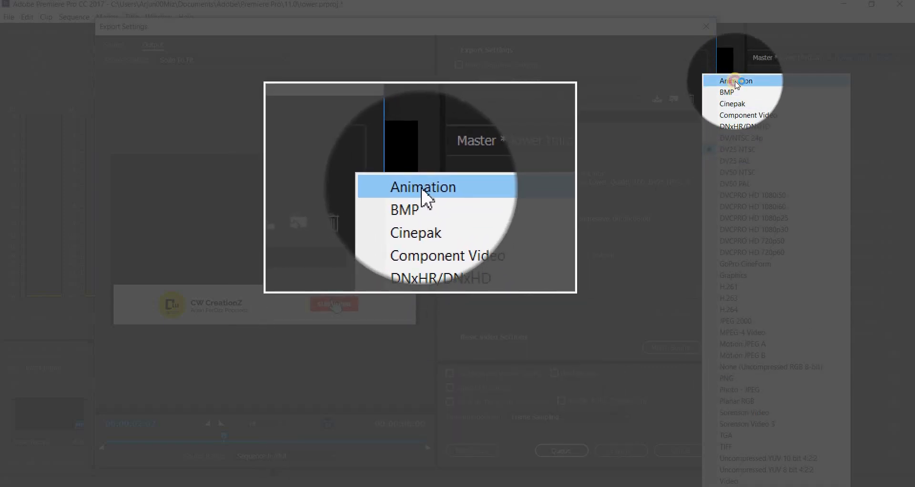
click(735, 81)
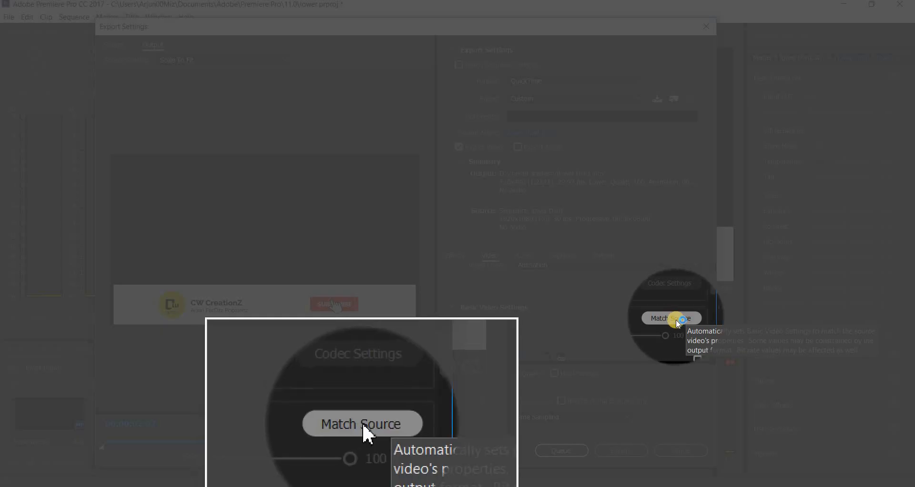
click(671, 318)
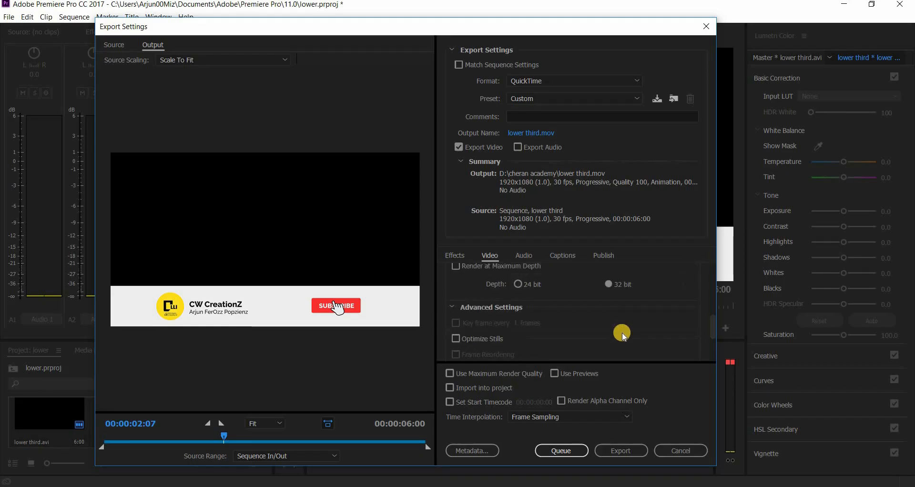
Step: Enable Use Maximum Render Quality and export lower third.mov to the cheran academy folder
scroll(down, 3)
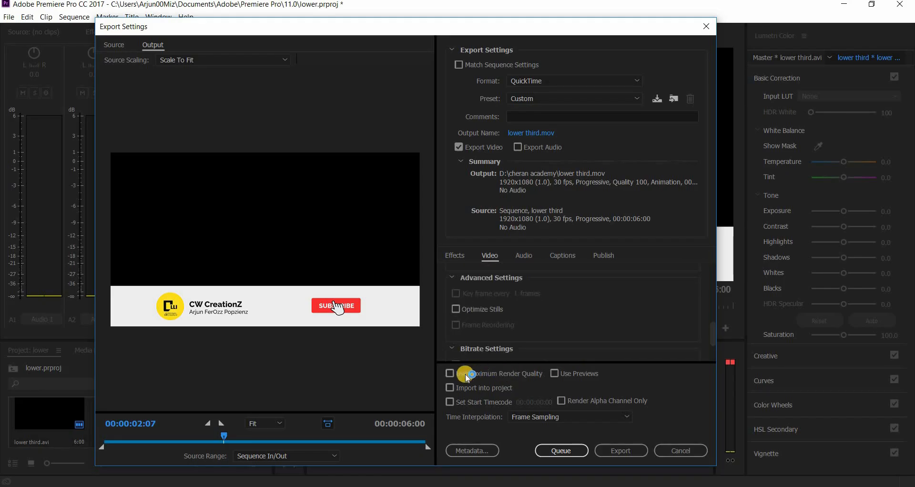
mouse_move(450, 373)
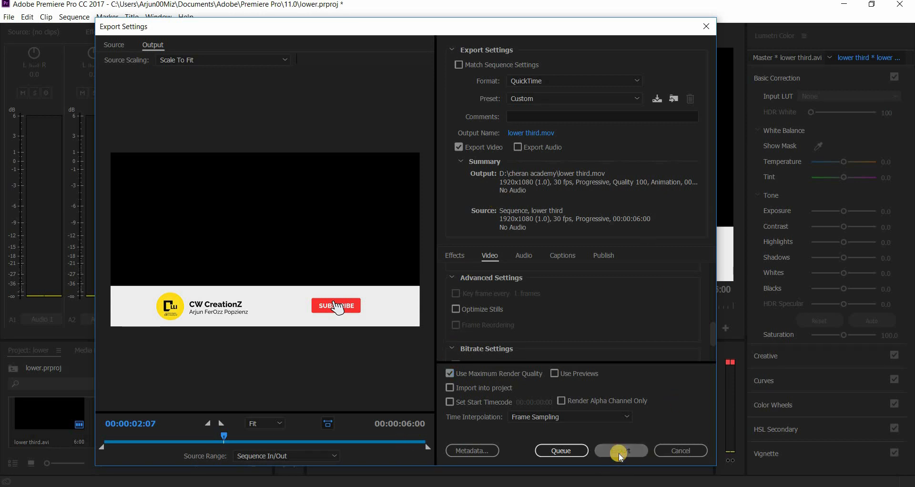
click(621, 450)
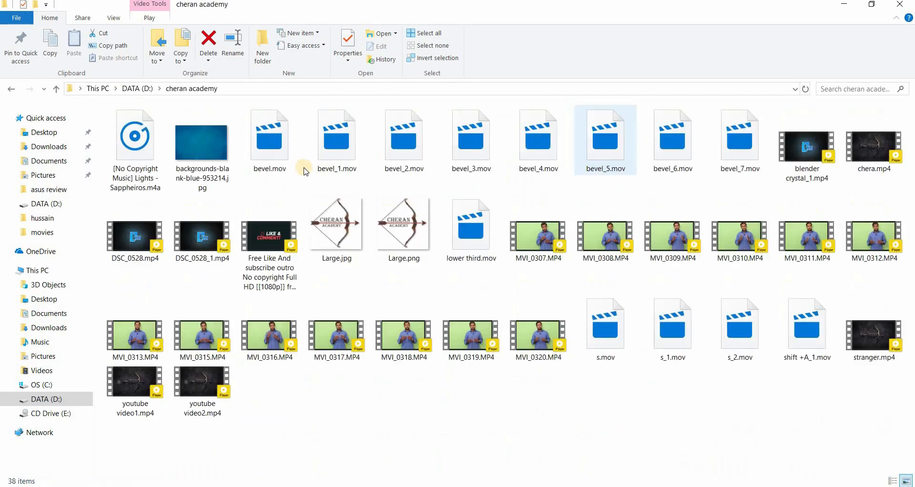
Step: Select lower third.mov in D:\cheran academy and bring it into Premiere
click(462, 403)
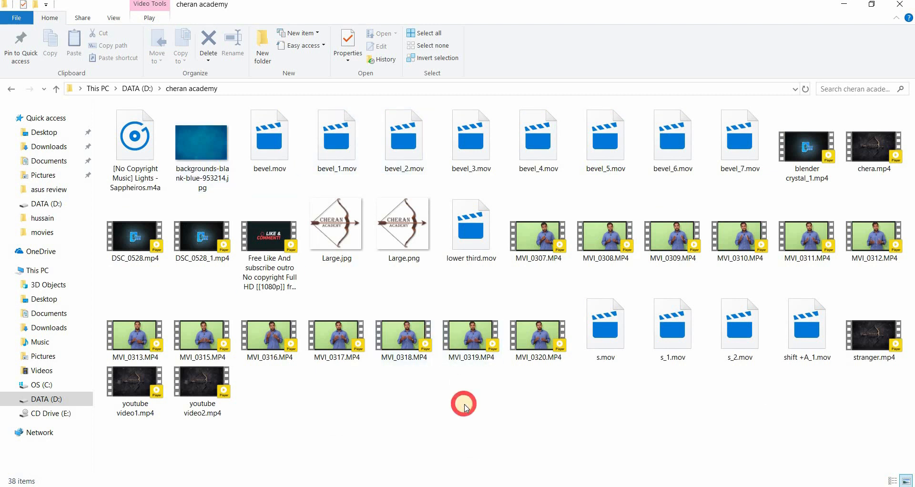
click(336, 223)
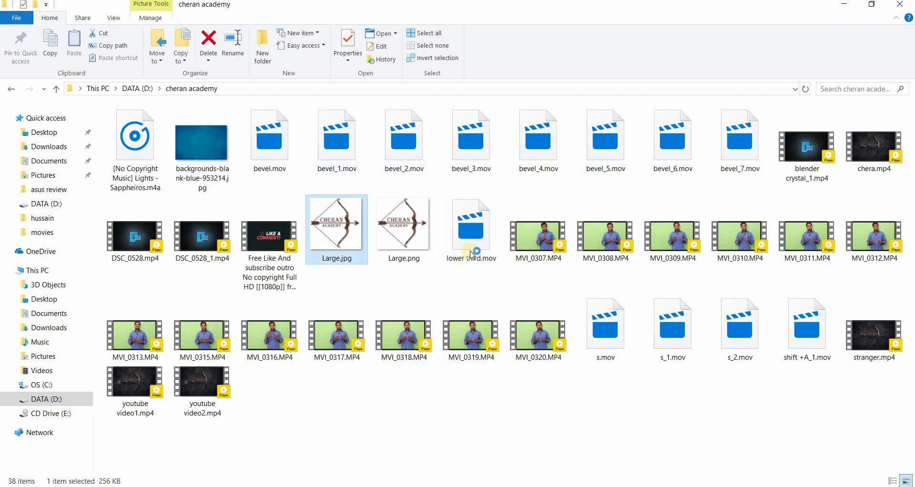
click(470, 224)
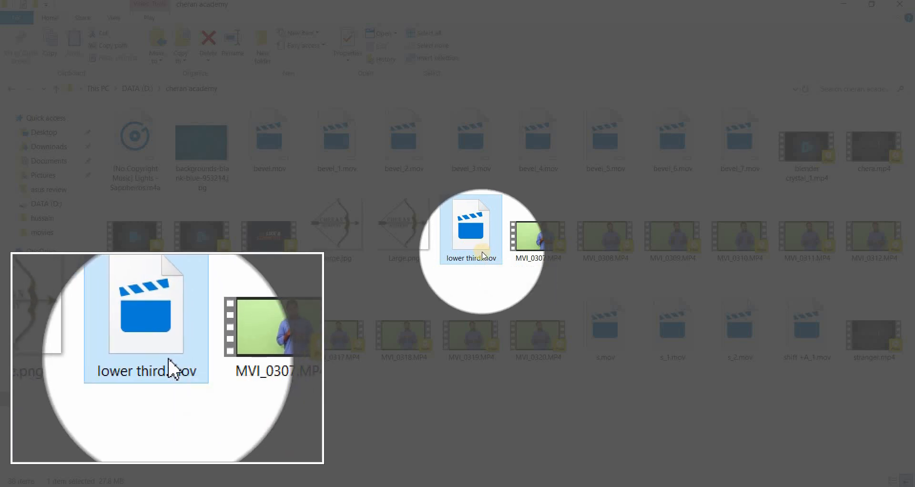
mouse_move(471, 239)
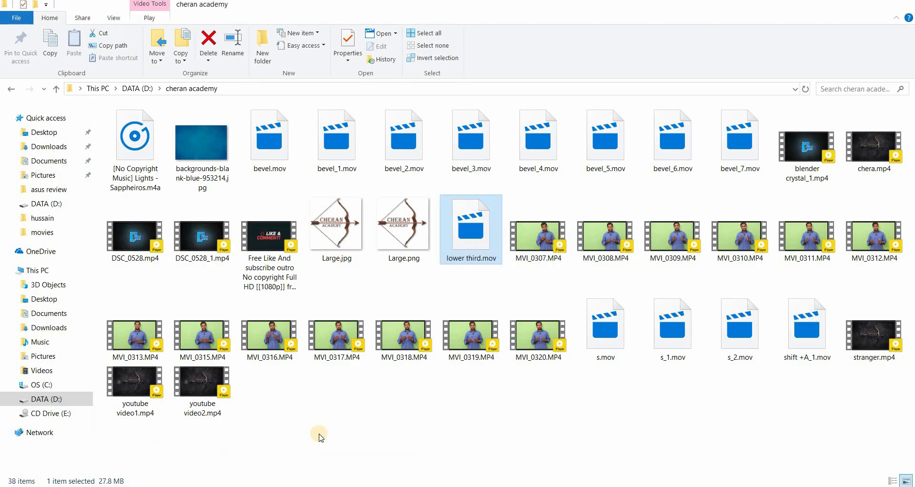
click(57, 88)
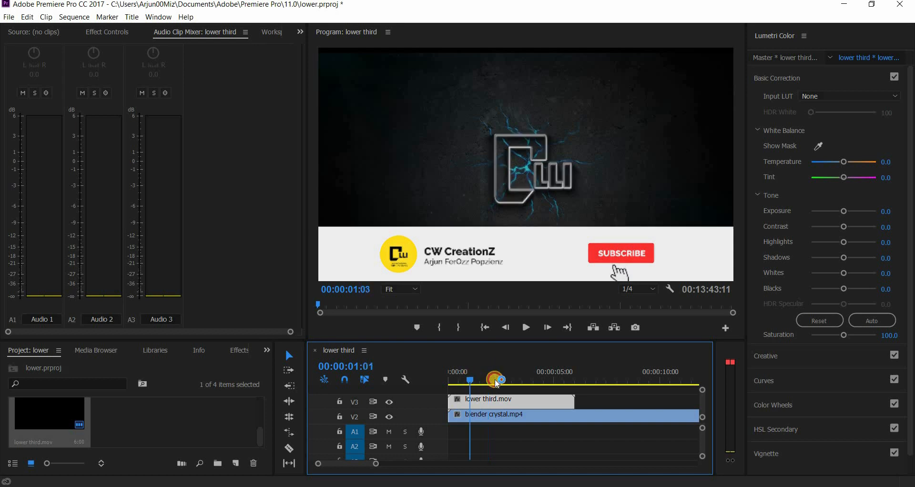
Step: Play back lower third.mov over the blender crystal.mp4 background
click(525, 326)
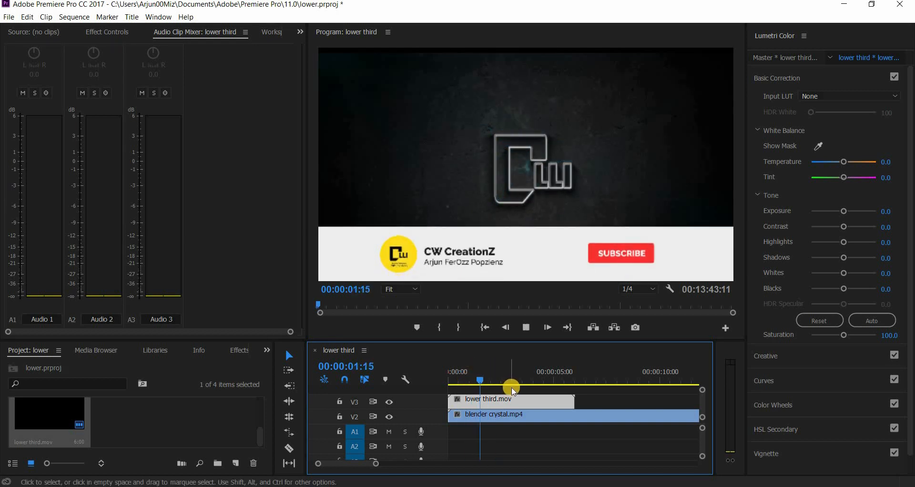